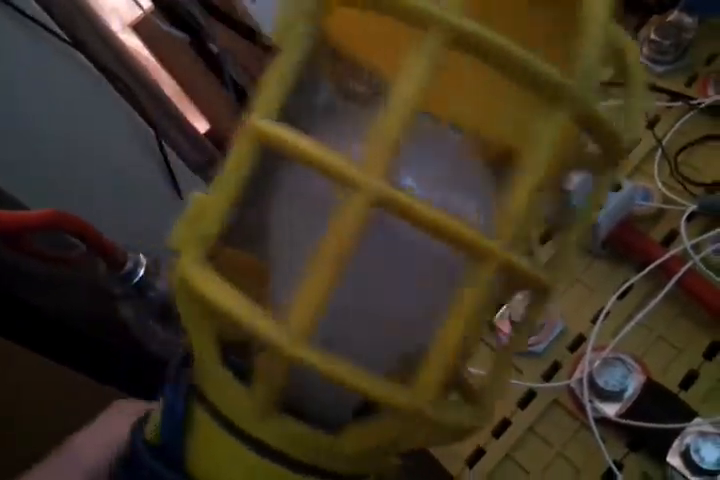
mouse_move(360, 240)
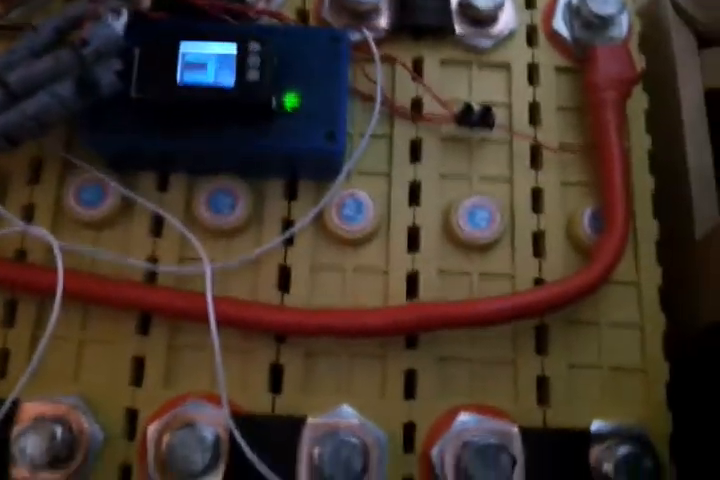